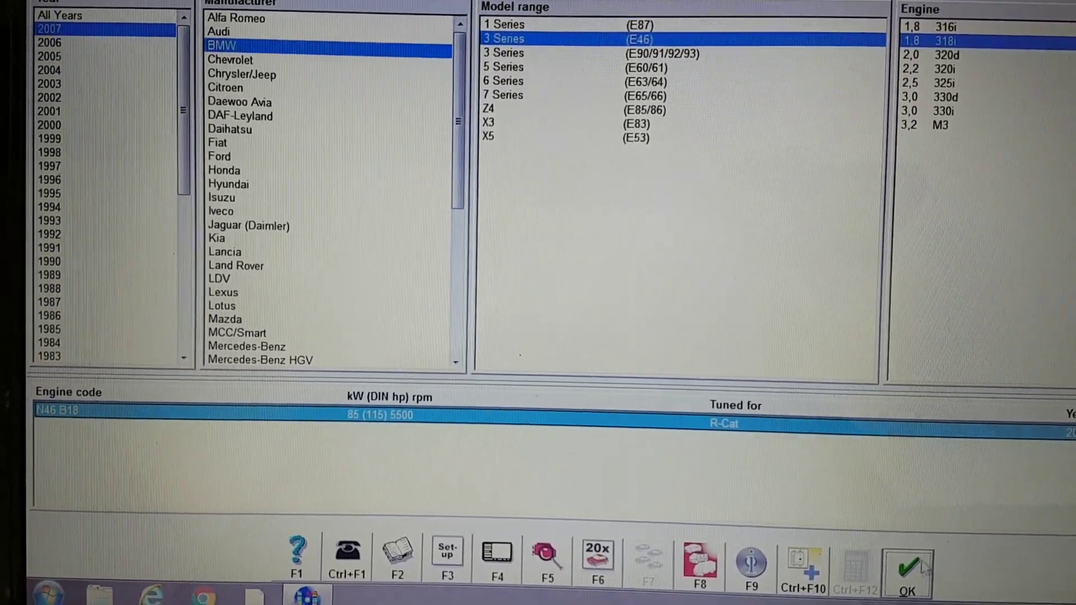
Confirm the 2007 BMW 318i (N46 B18) selection to open its data categories menu.
left_click(908, 569)
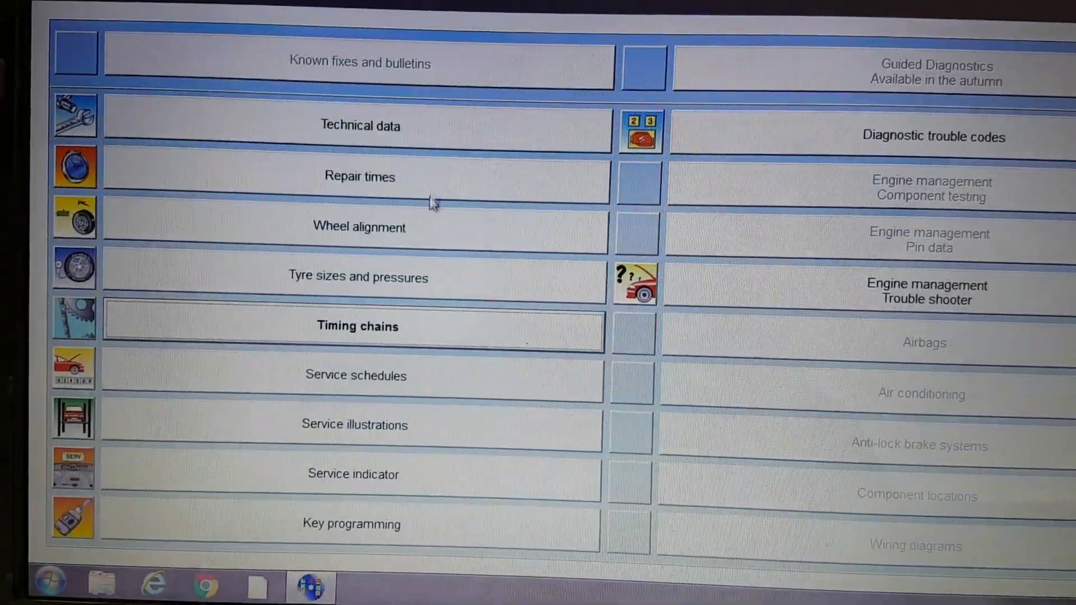